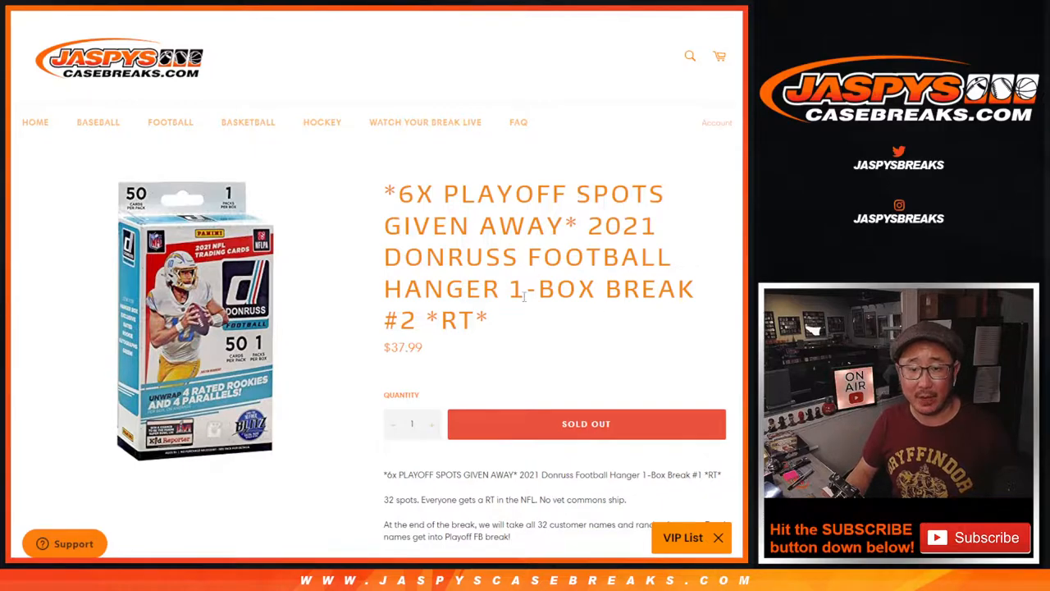
Review the 6x playoff spots Donruss hanger break listing on JaspysCaseBreaks.com
double_click(509, 194)
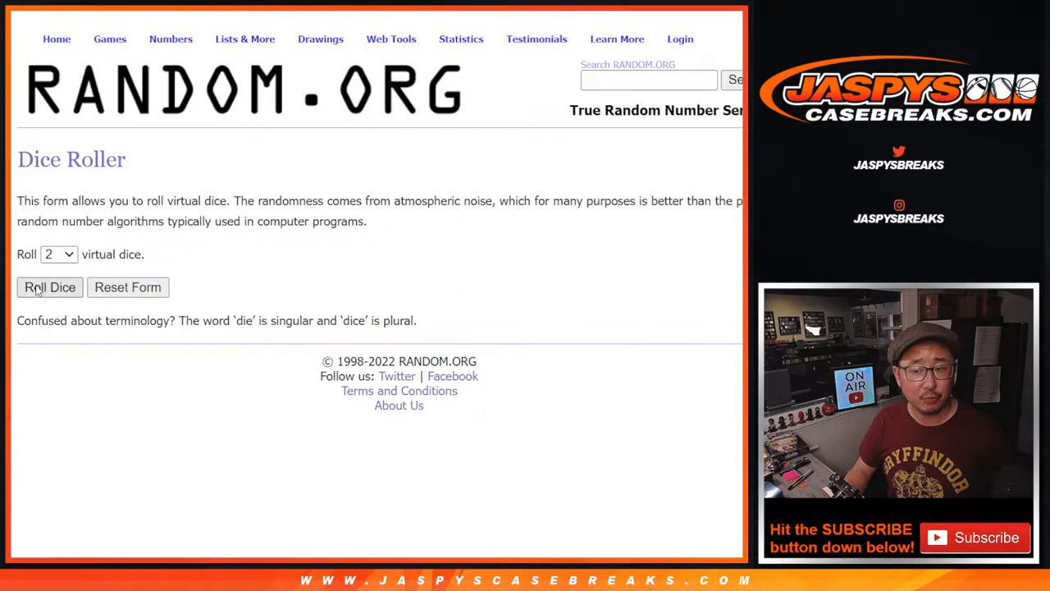
Roll the two dice, then shuffle the customer name list three times and scroll to the final order
click(49, 287)
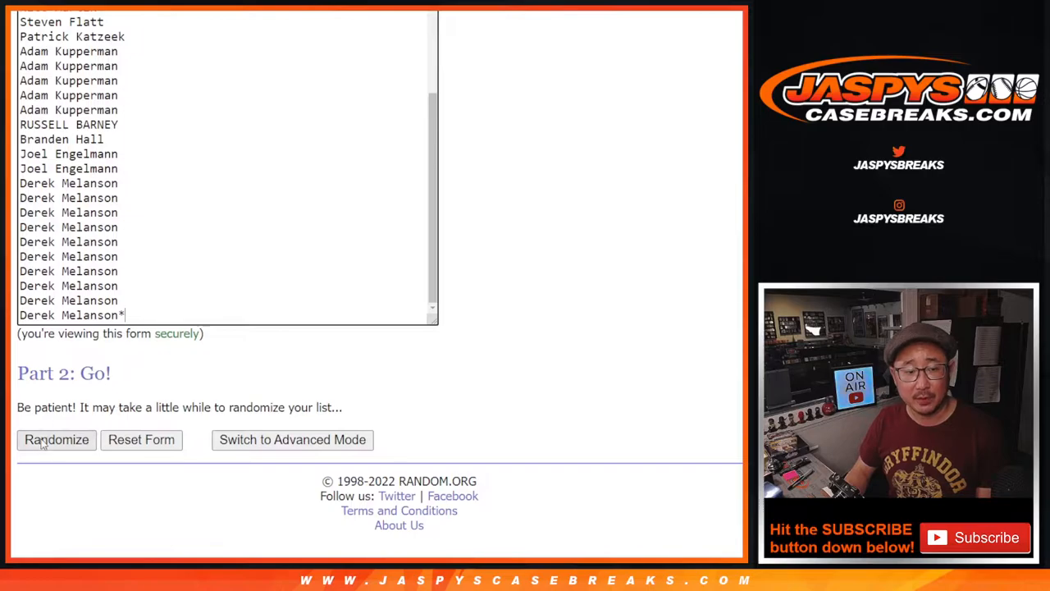
click(56, 439)
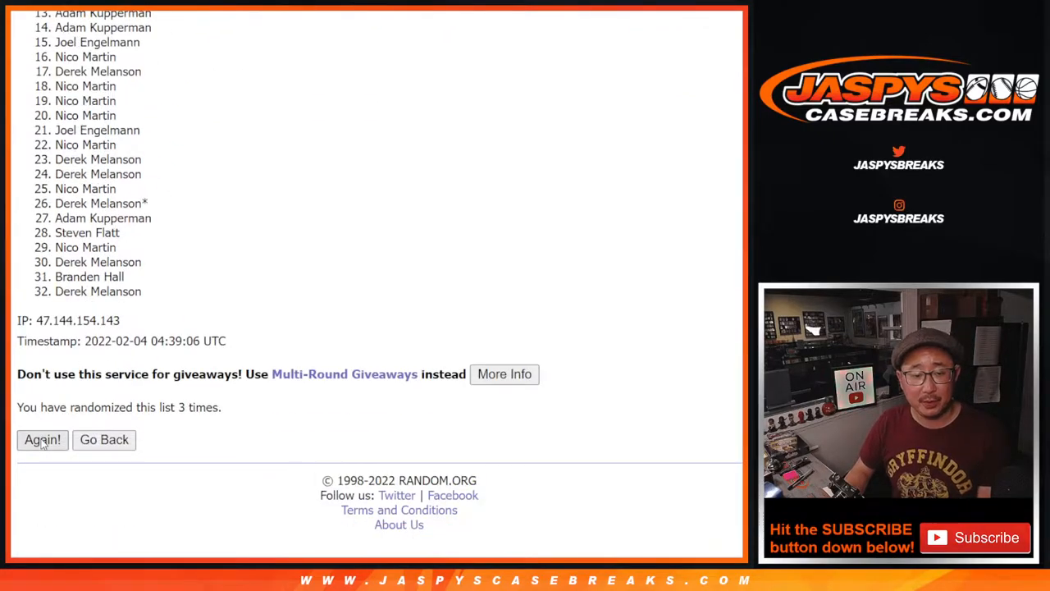
click(43, 439)
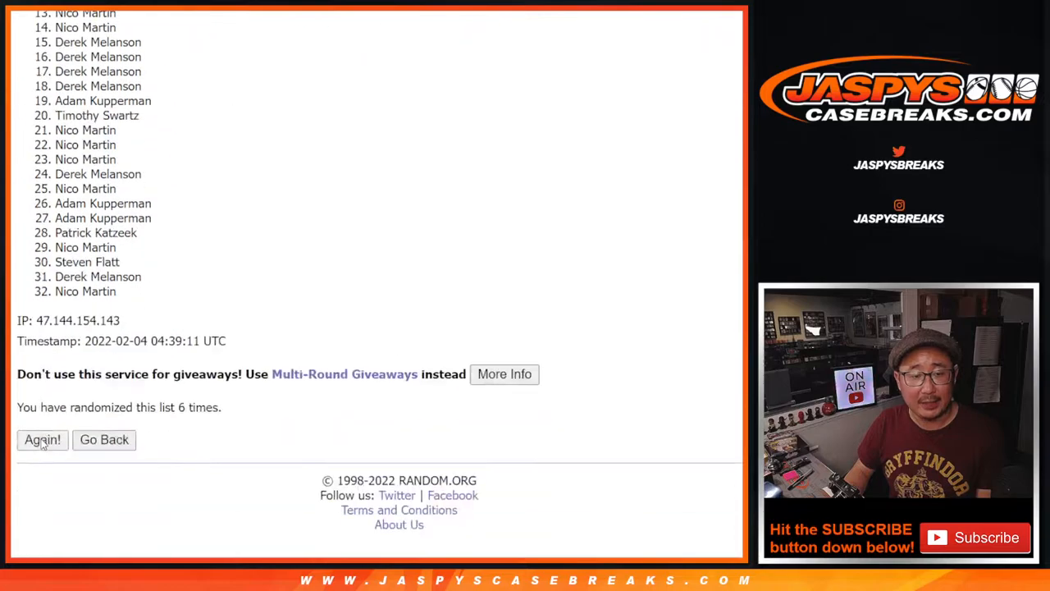
click(43, 440)
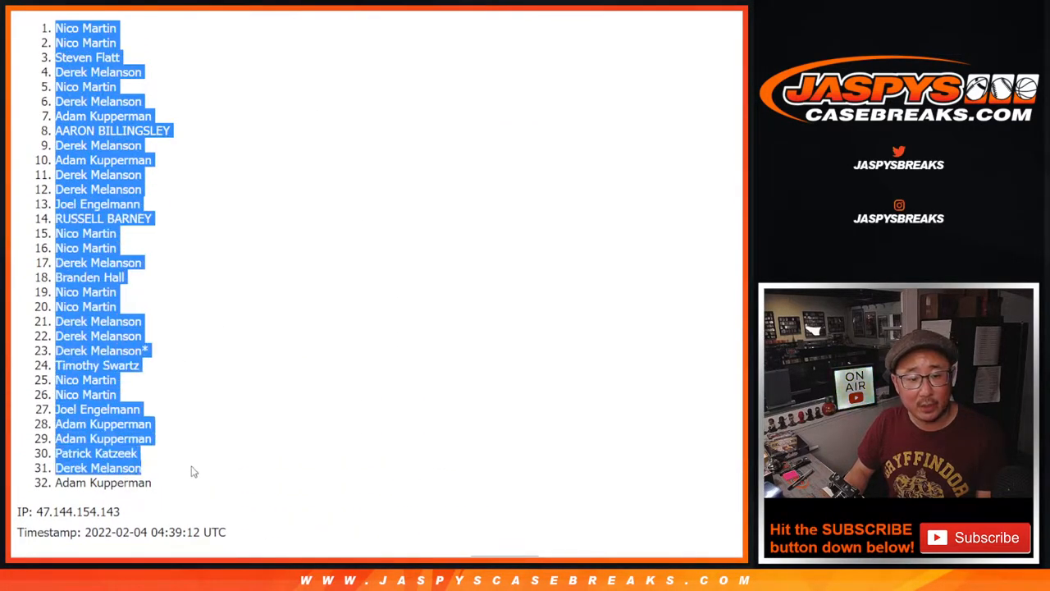
scroll(down, 3)
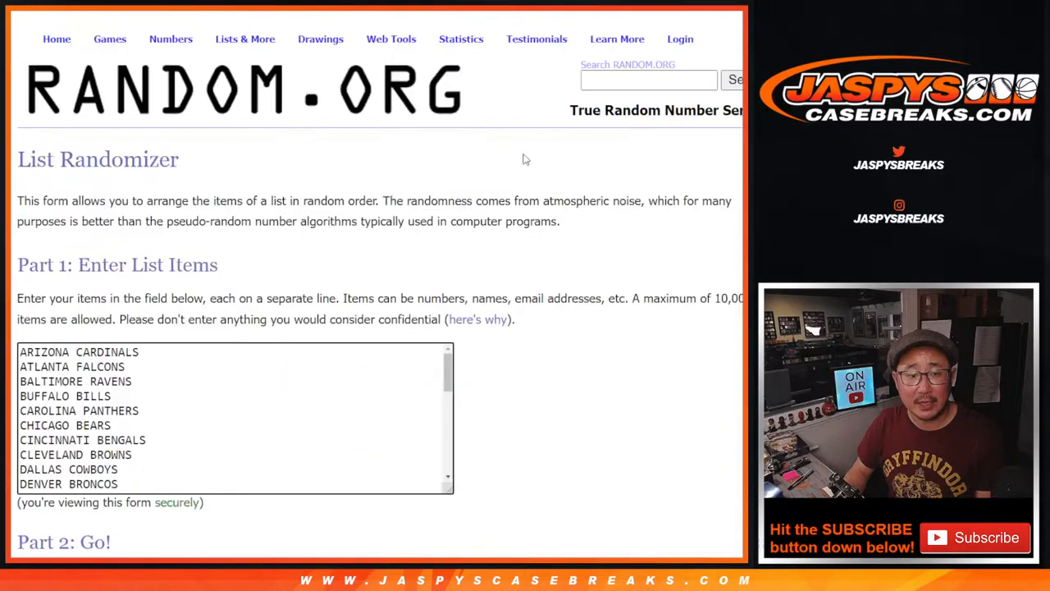
Shuffle the 32 NFL teams three more times and scroll to the final order for pasting into column B
scroll(down, 3)
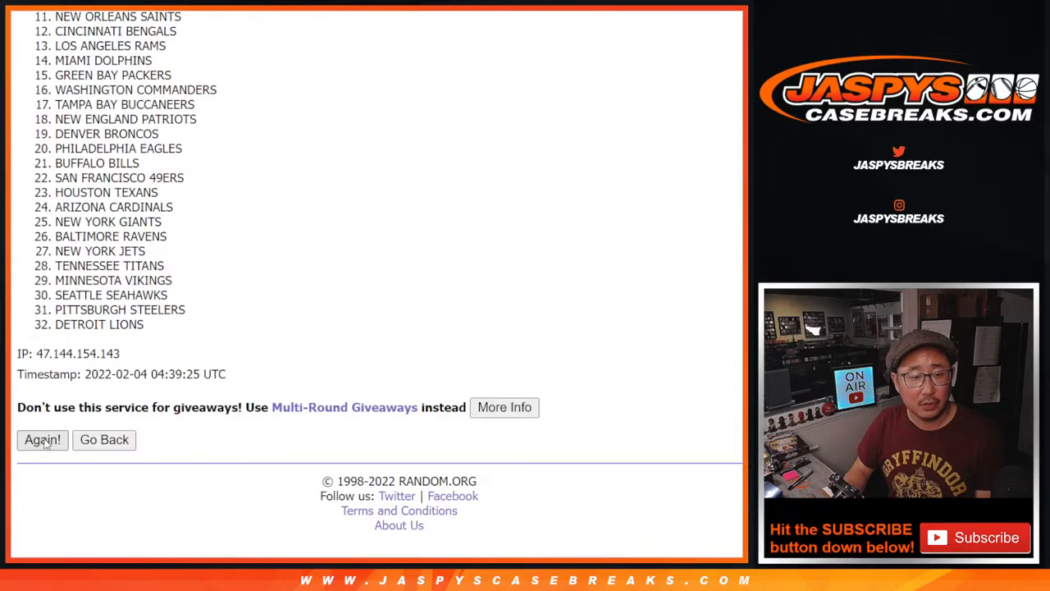
click(43, 440)
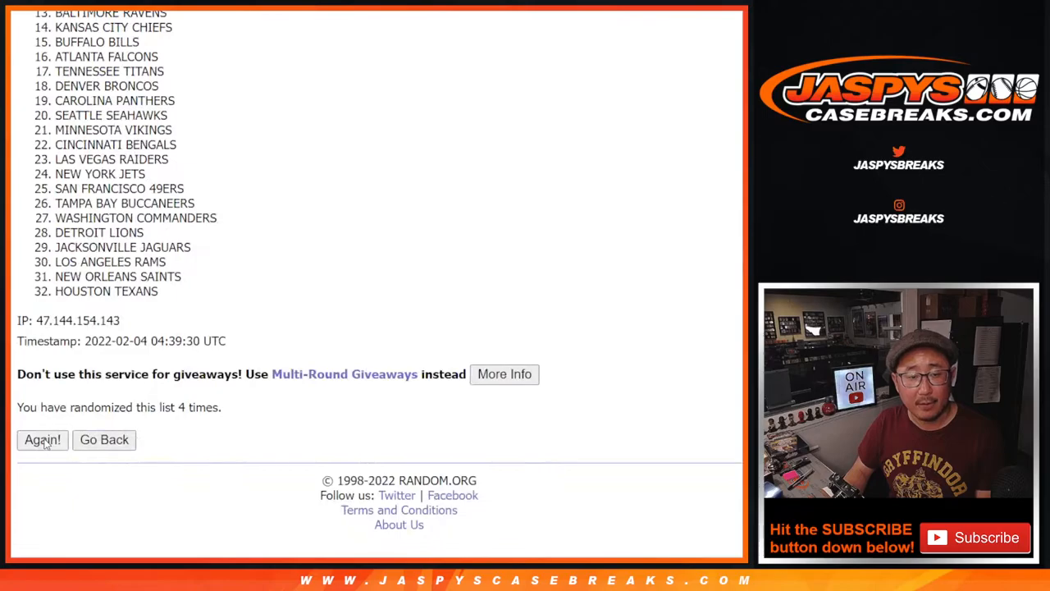
click(43, 439)
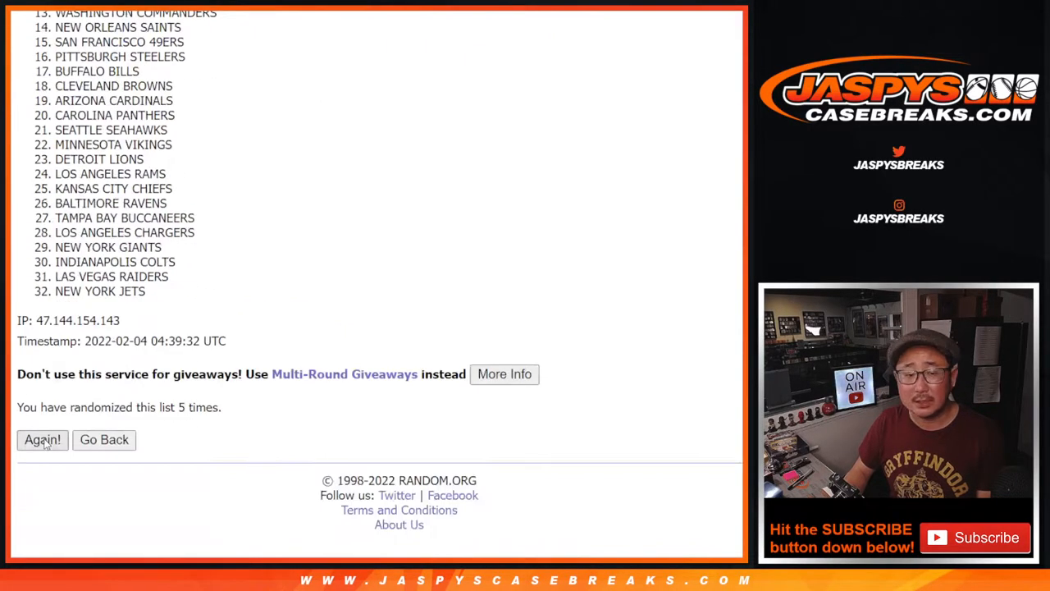
click(43, 440)
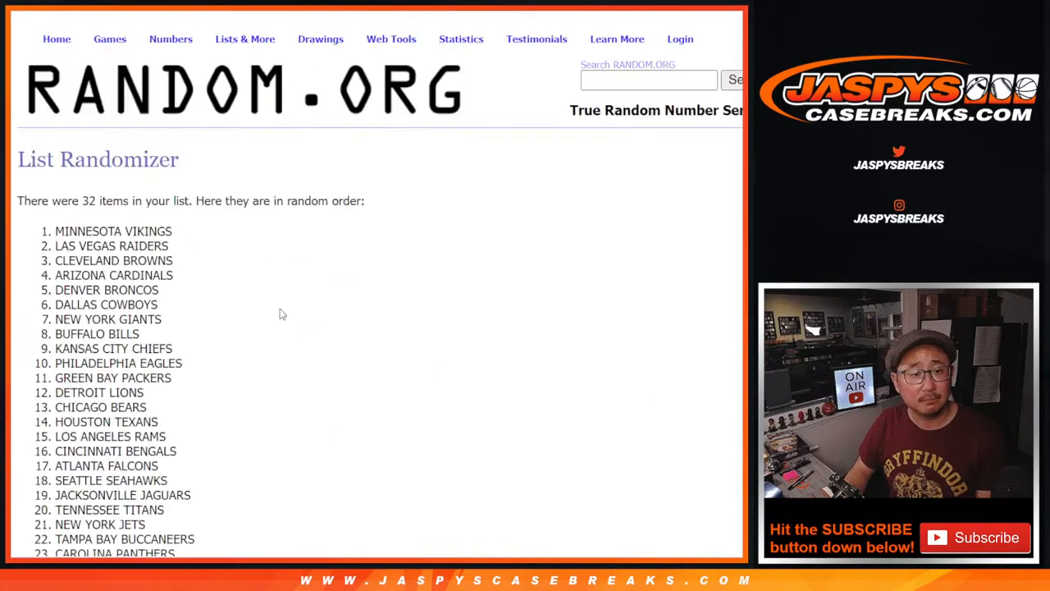
scroll(down, 3)
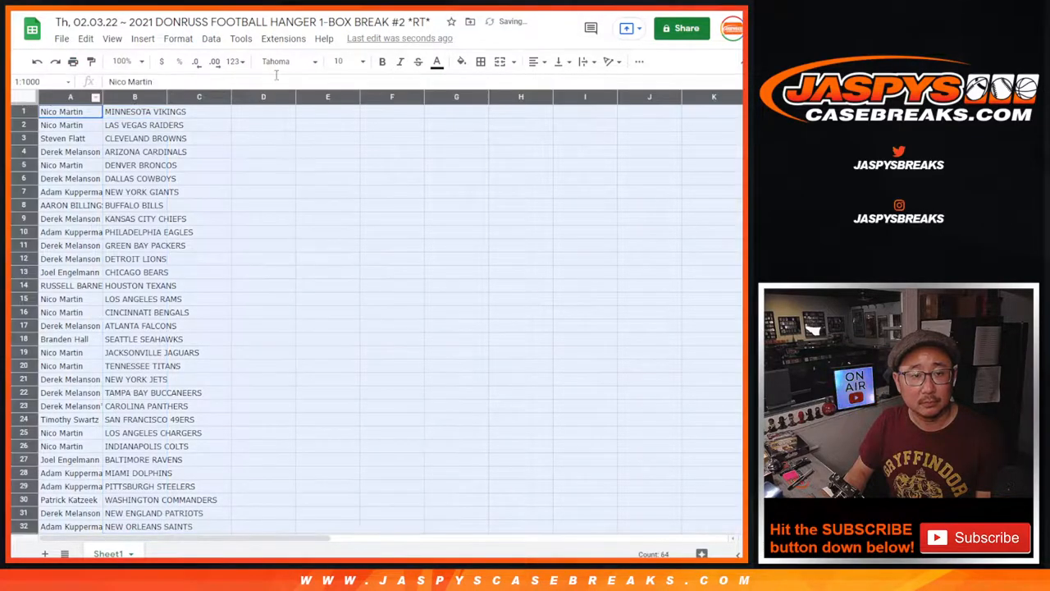
Set the A1:B32 name-team pairings to font size 12 with borders and sort them by team A to Z
click(341, 61)
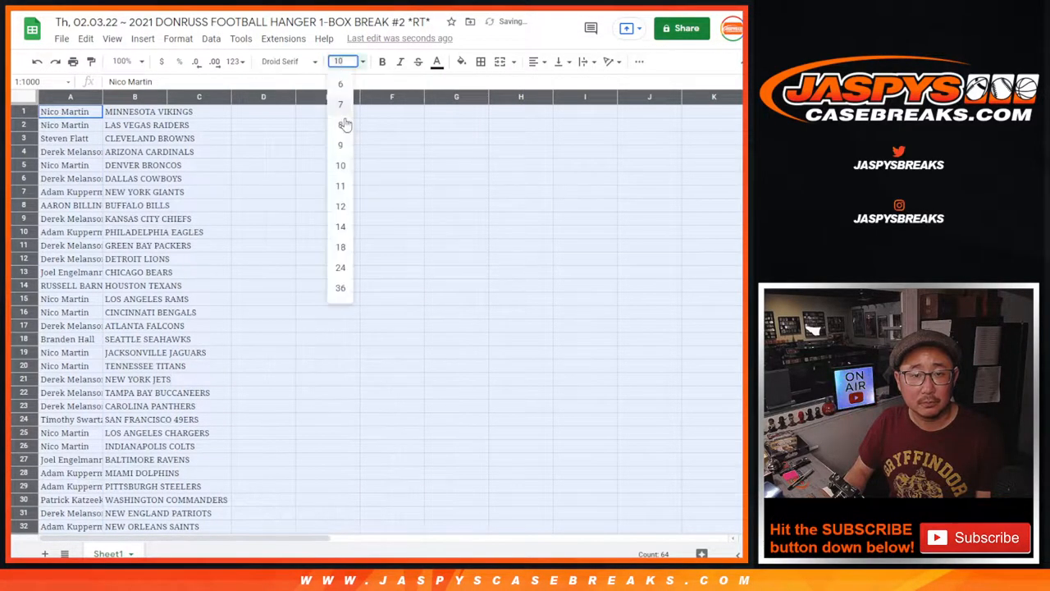
click(340, 207)
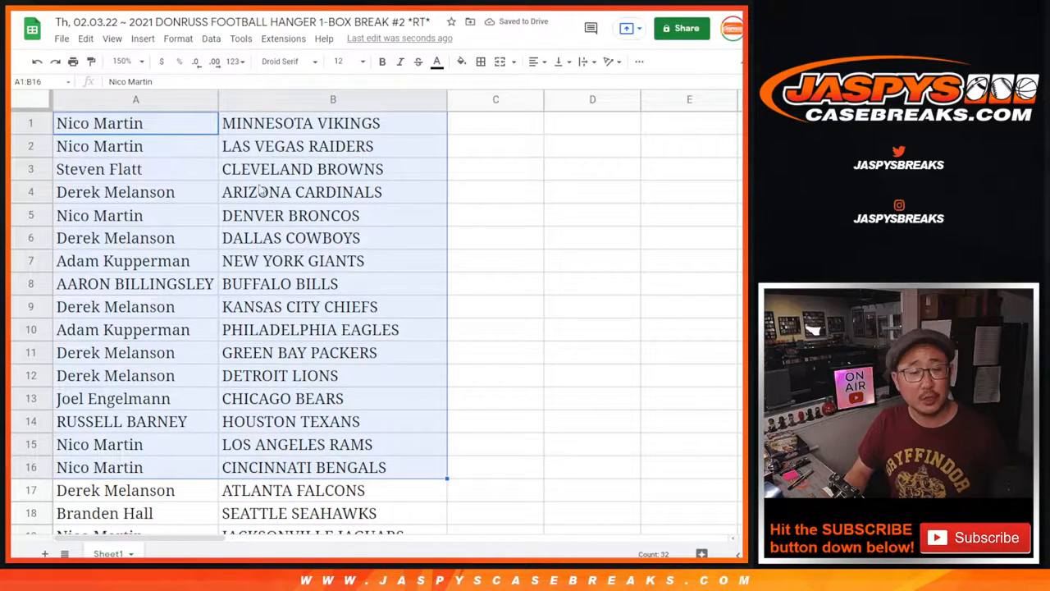
scroll(down, 3)
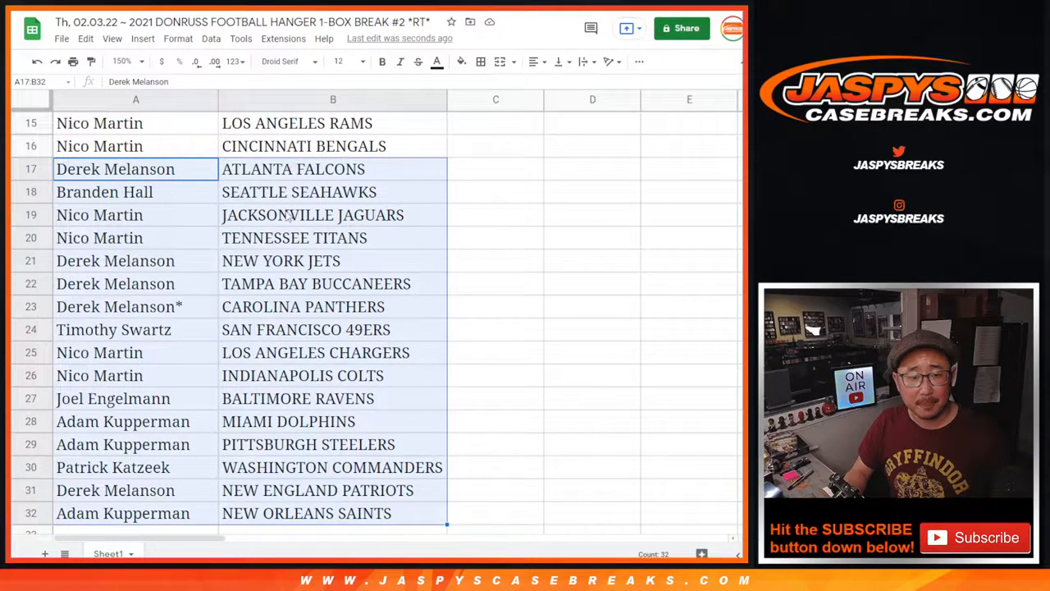
click(125, 61)
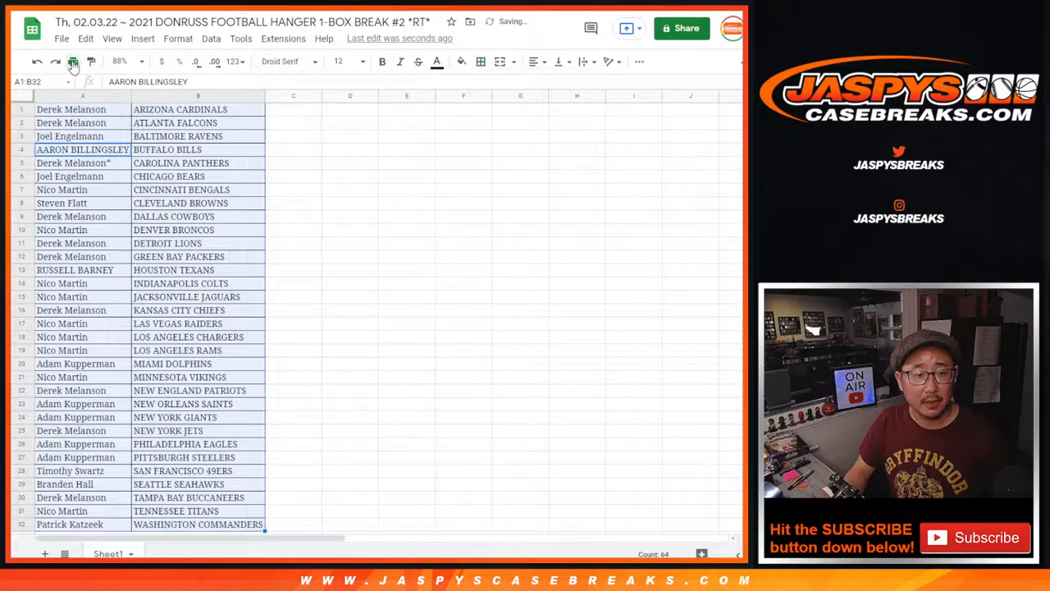
Print the names-and-teams sheet on the Samsung printer, all pages, 1 copy
click(72, 62)
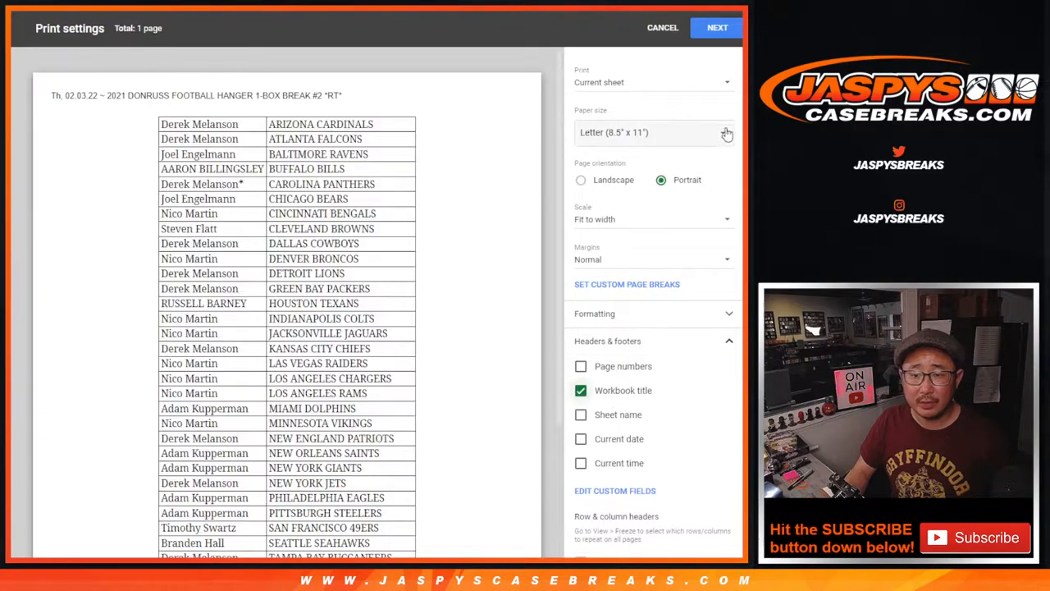
click(663, 26)
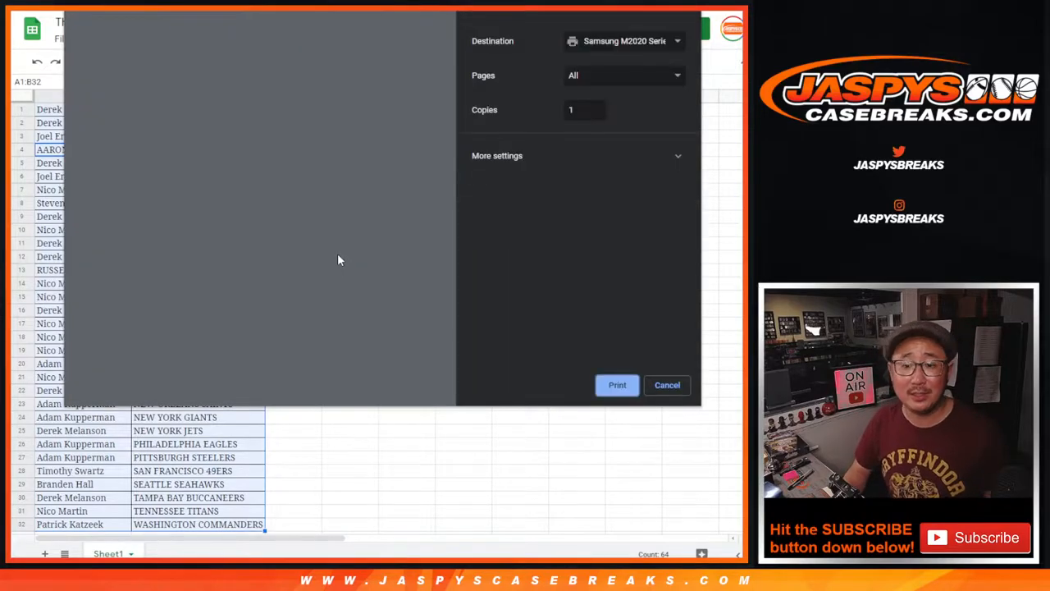
click(666, 384)
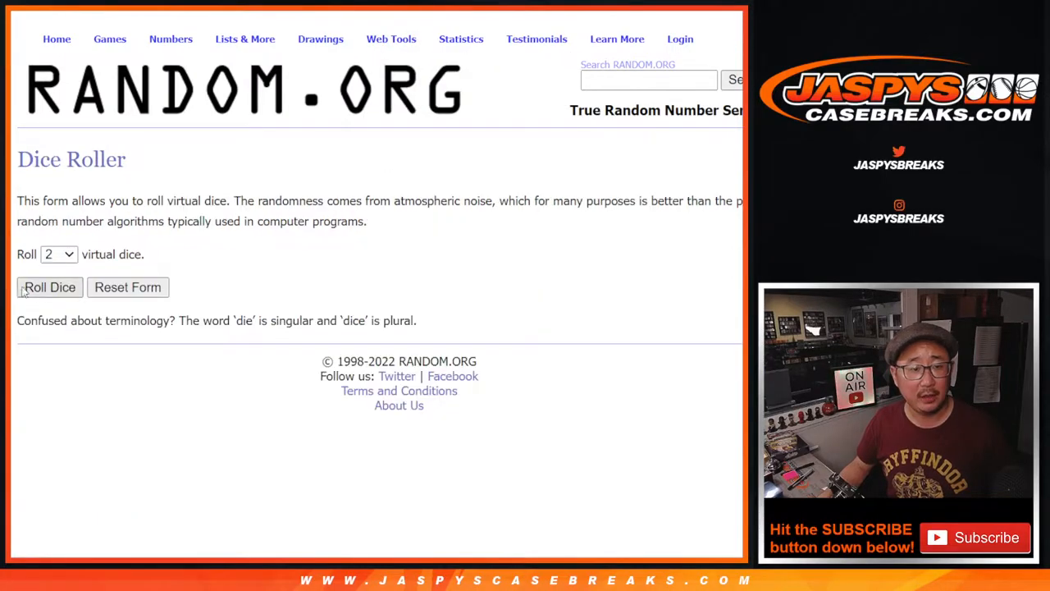
Roll the two dice, then reshuffle the 32 entrant names four more times
click(50, 287)
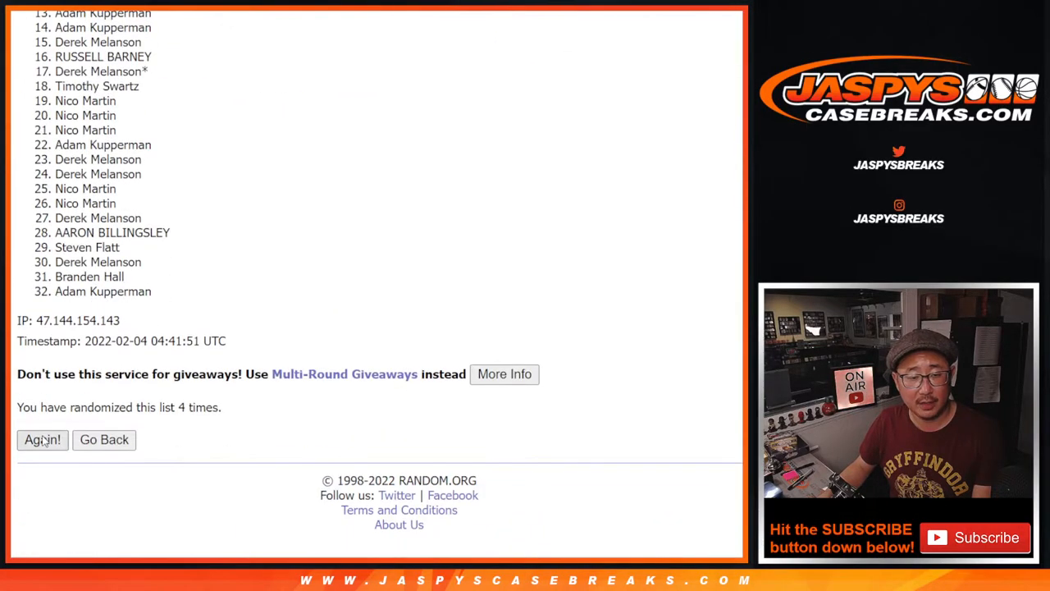
click(43, 440)
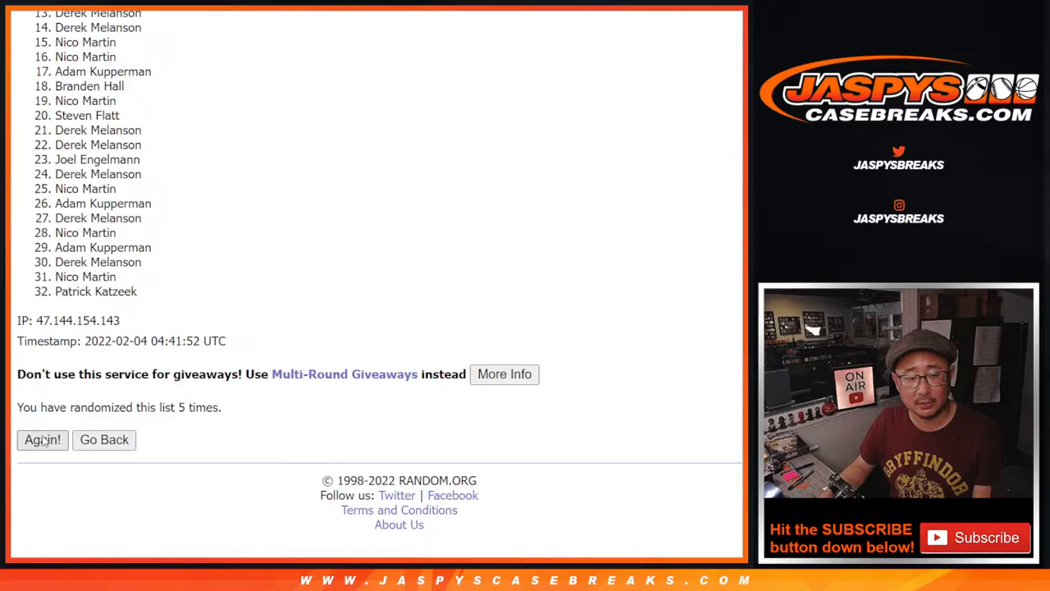
click(43, 440)
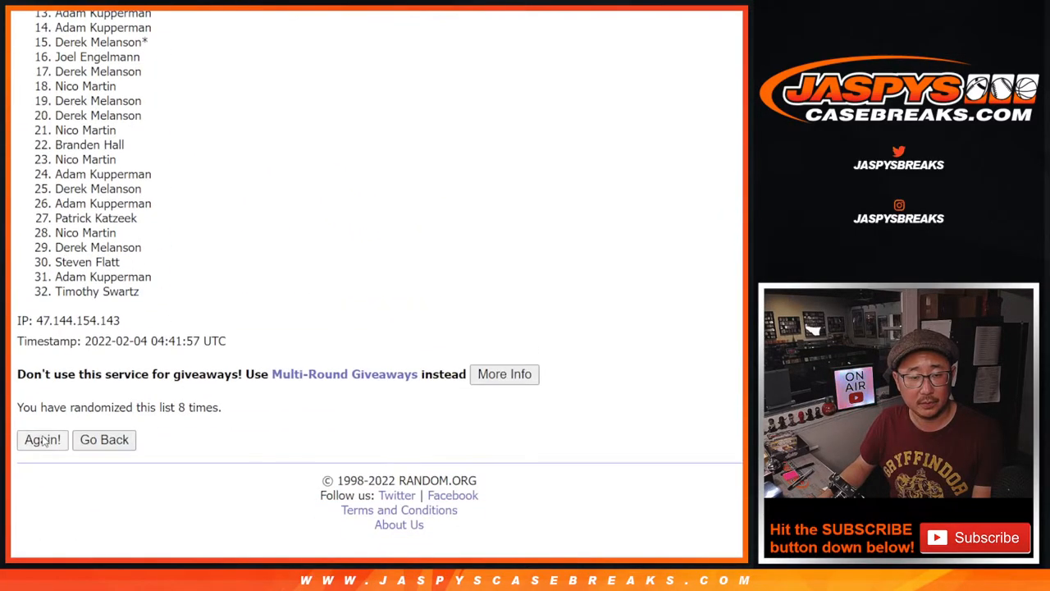
click(43, 440)
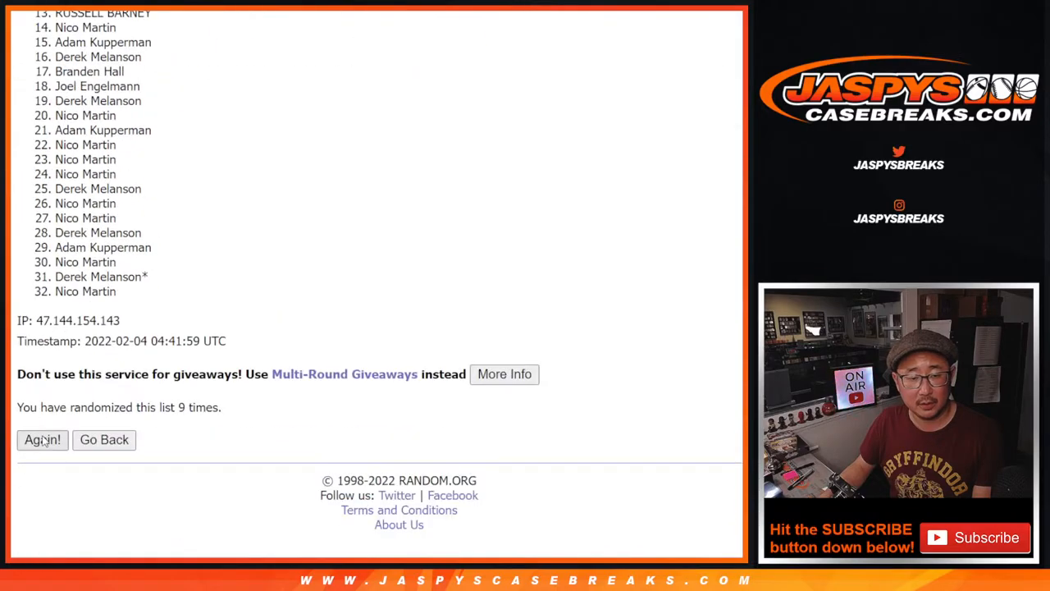
click(42, 439)
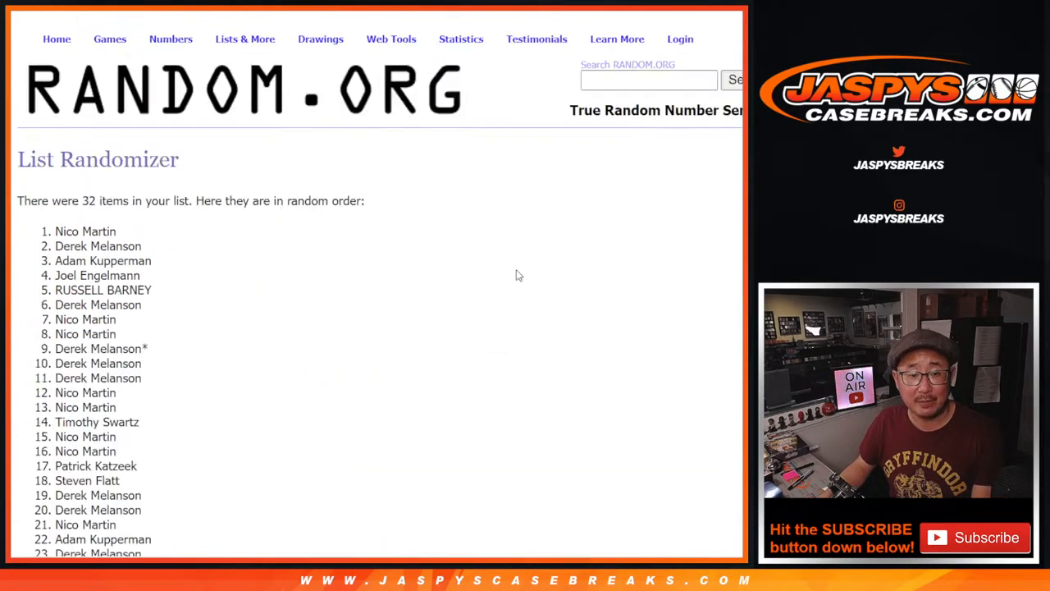
Scroll through the 11-times-randomized results back to the top to show entries 1-6 as the winners
scroll(down, 3)
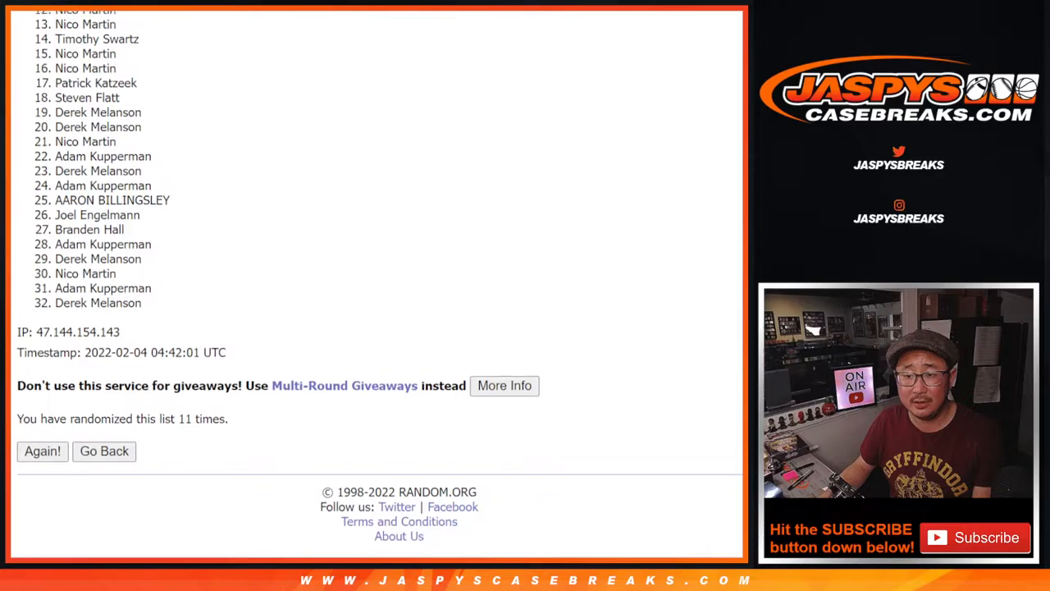
scroll(up, 3)
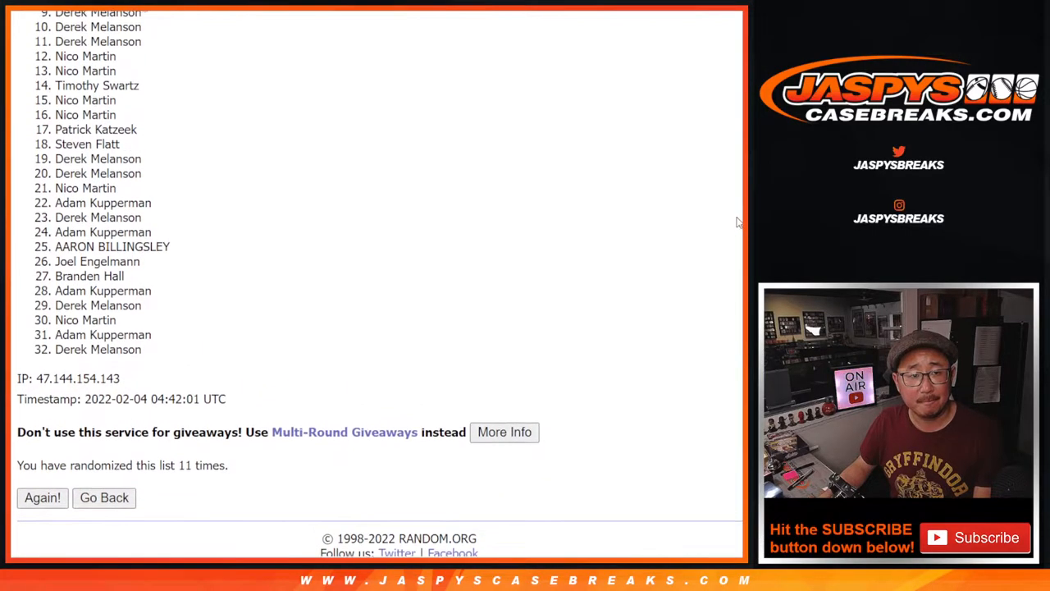
scroll(up, 3)
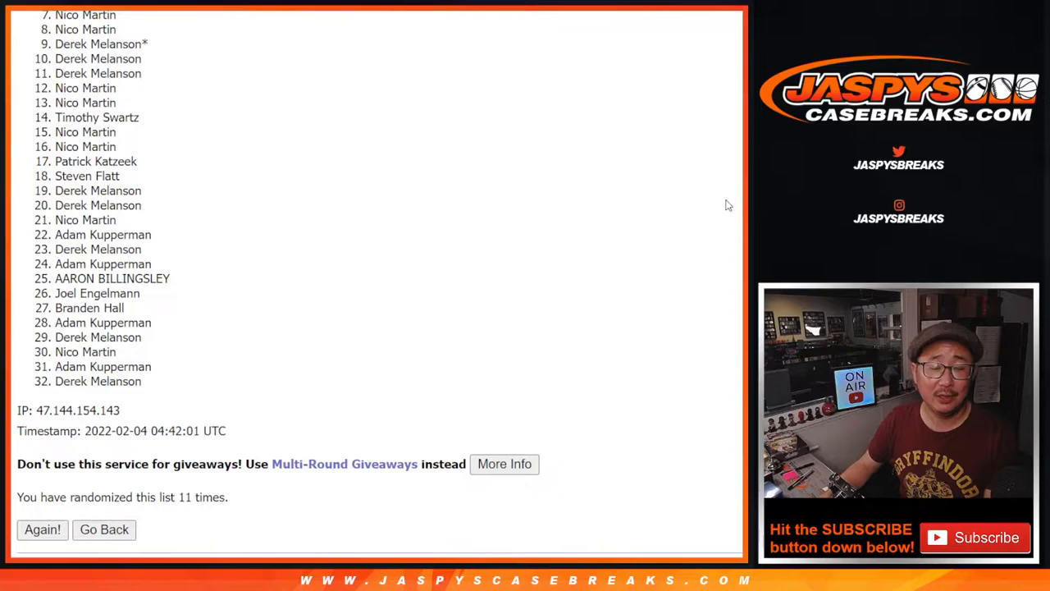
mouse_move(722, 213)
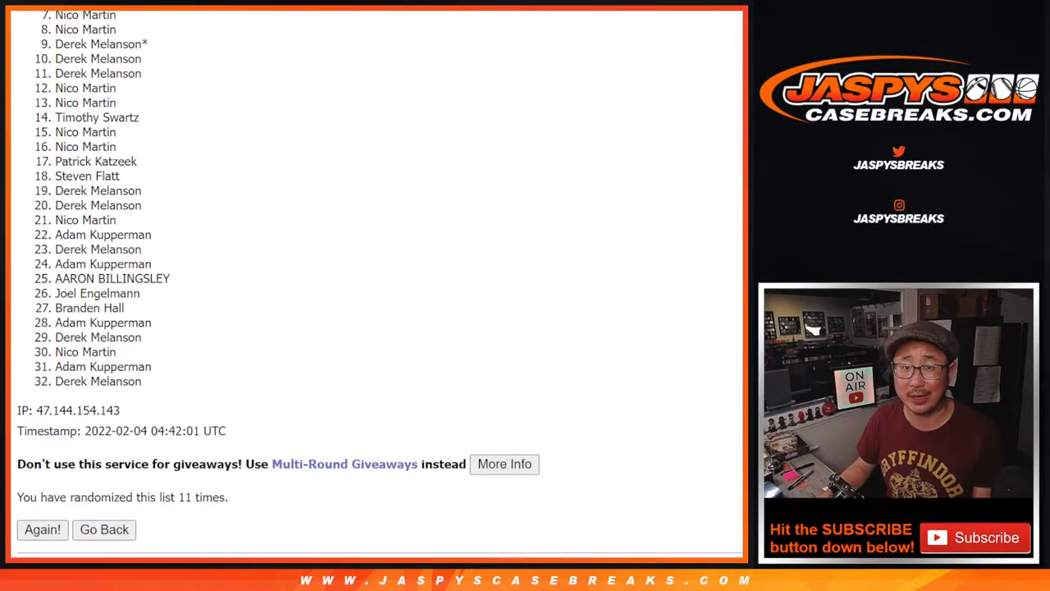
scroll(up, 3)
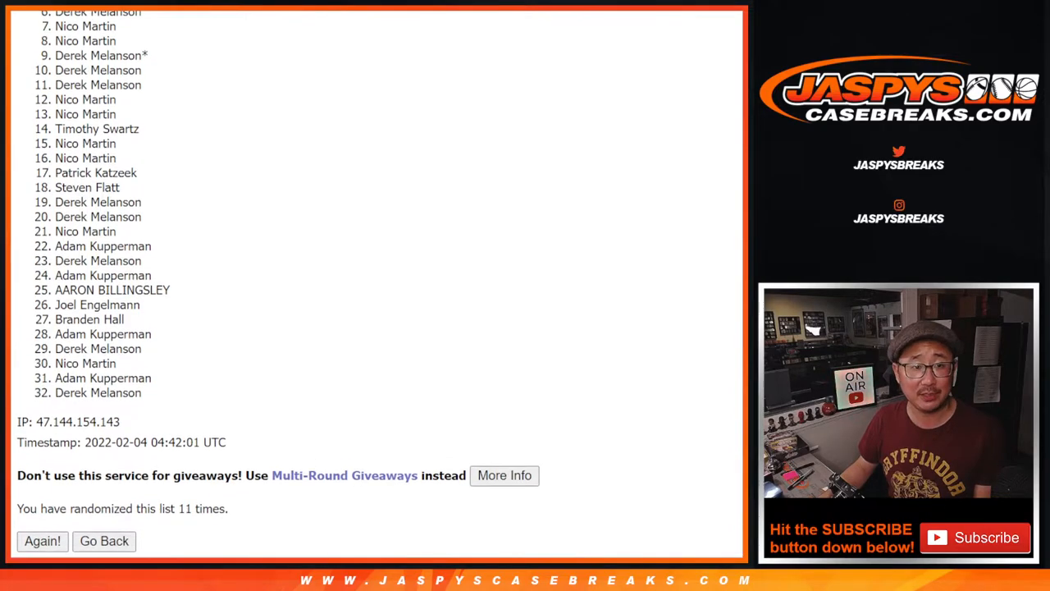
scroll(up, 3)
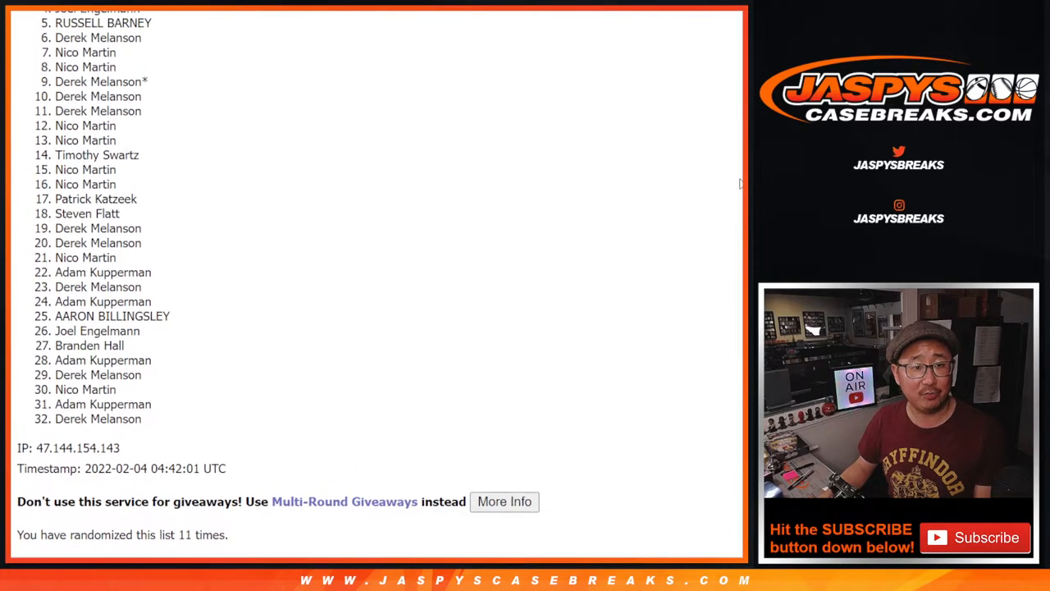
scroll(up, 3)
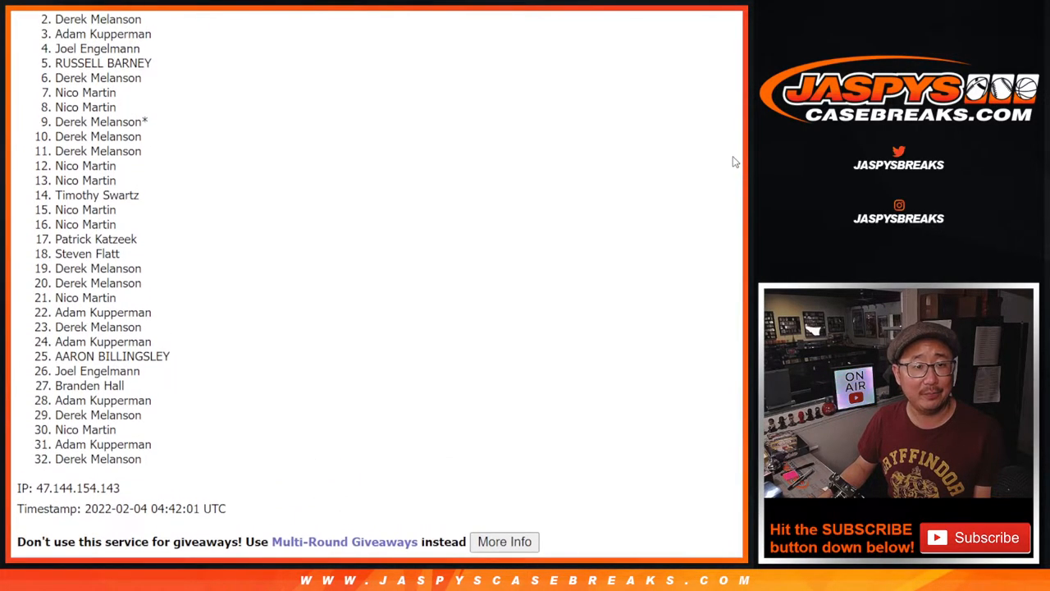
scroll(up, 3)
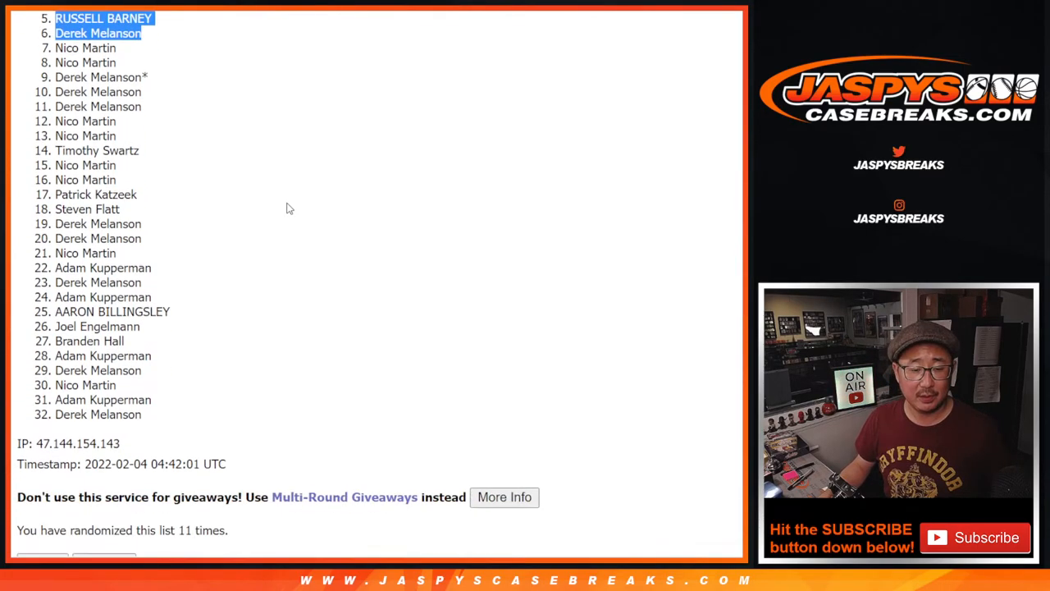
scroll(up, 3)
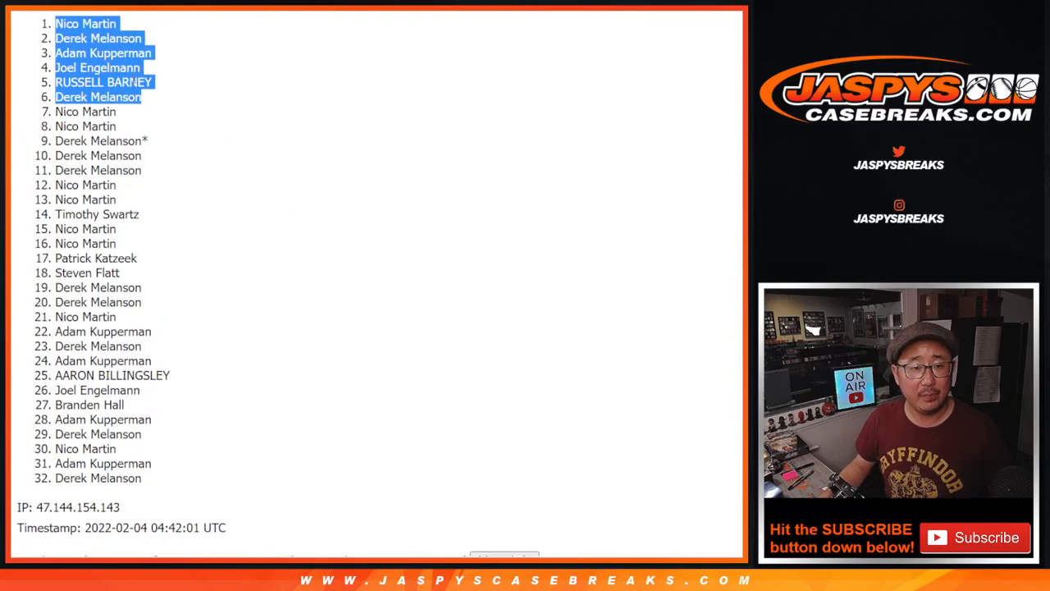
mouse_move(322, 108)
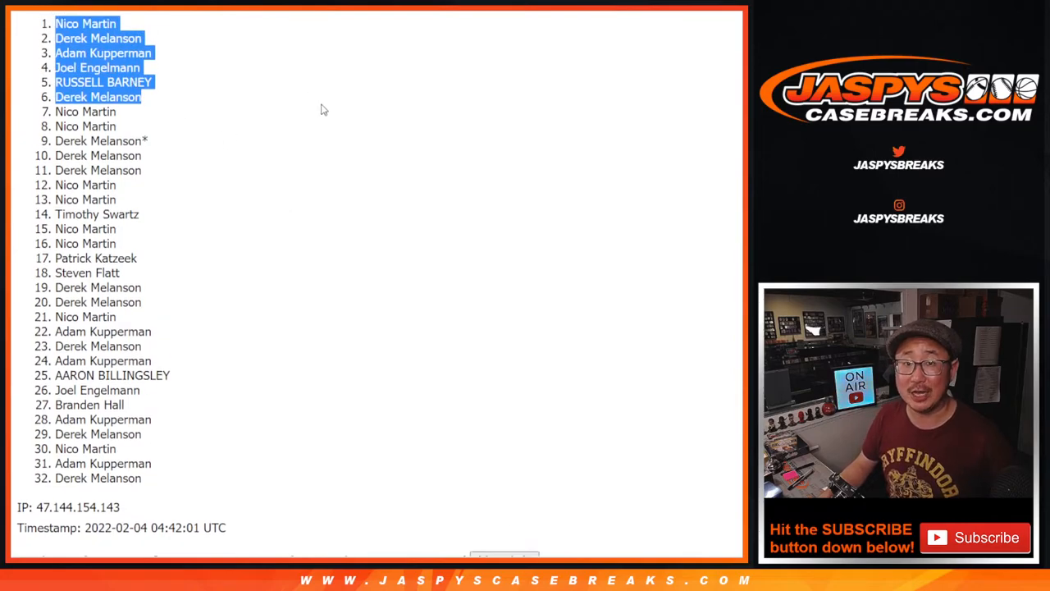